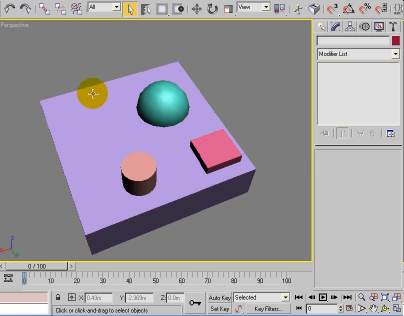
Make the purple box a ProBoolean base in Subtraction mode and cut the cylinder out as a round hole
left_click(338, 28)
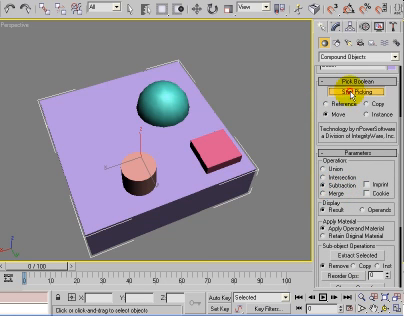
left_click(352, 88)
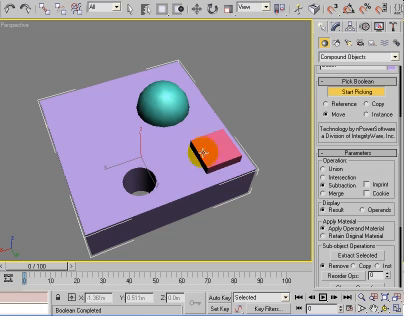